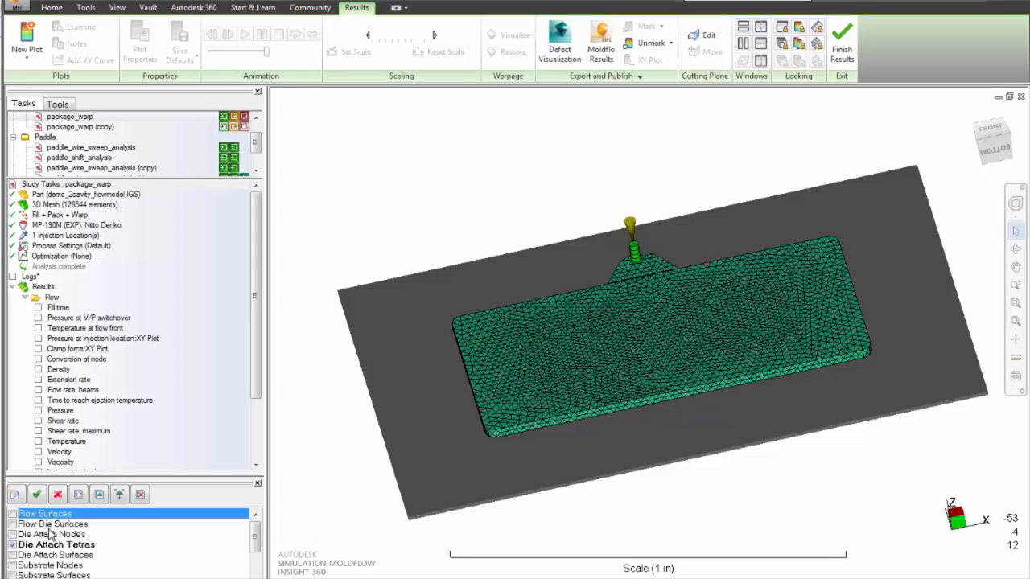
Display the package_warp Fill time result and play its filling animation.
click(39, 307)
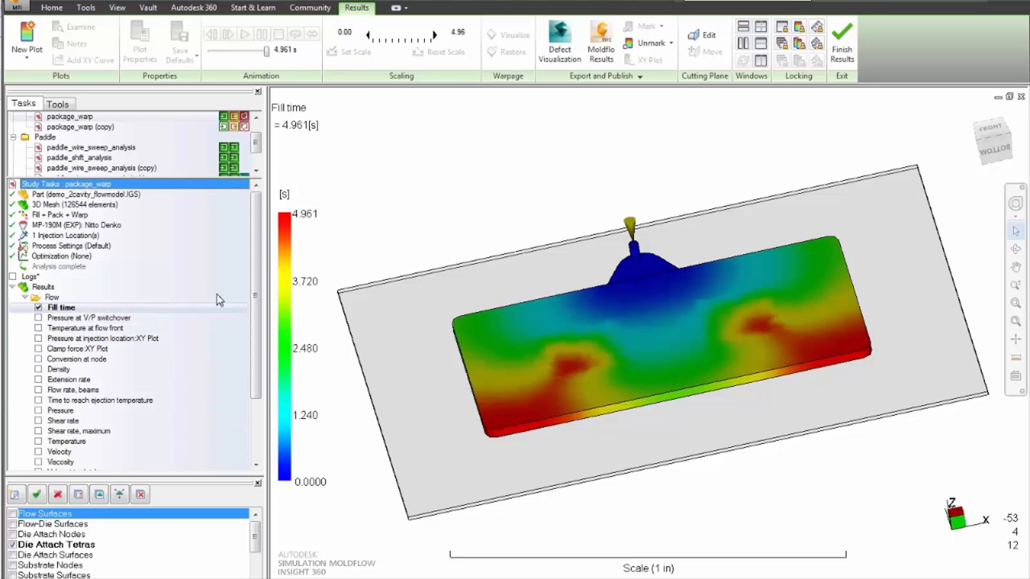
click(245, 33)
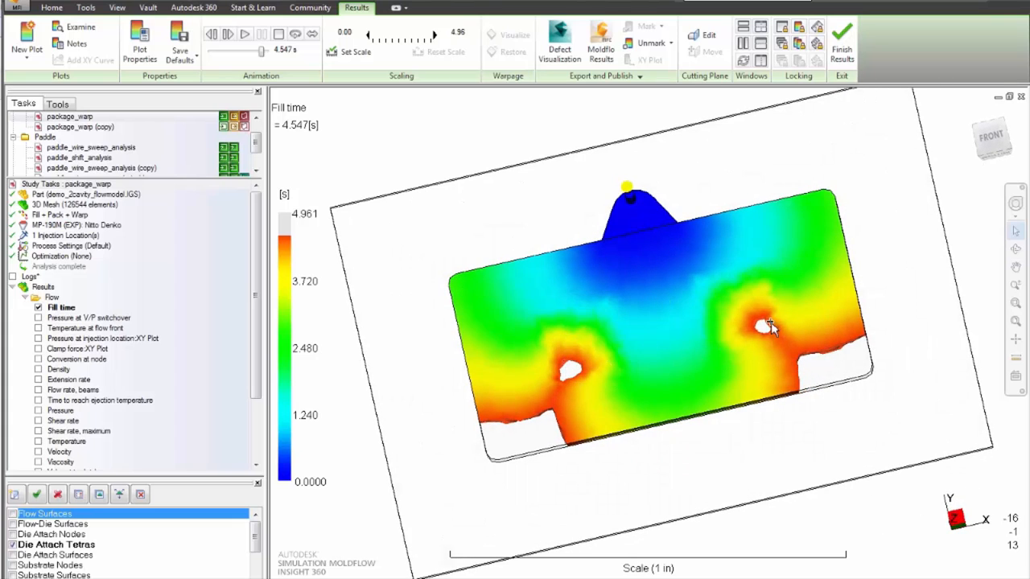
Switch the Fill time plot method to Contour in Plot Properties.
click(140, 51)
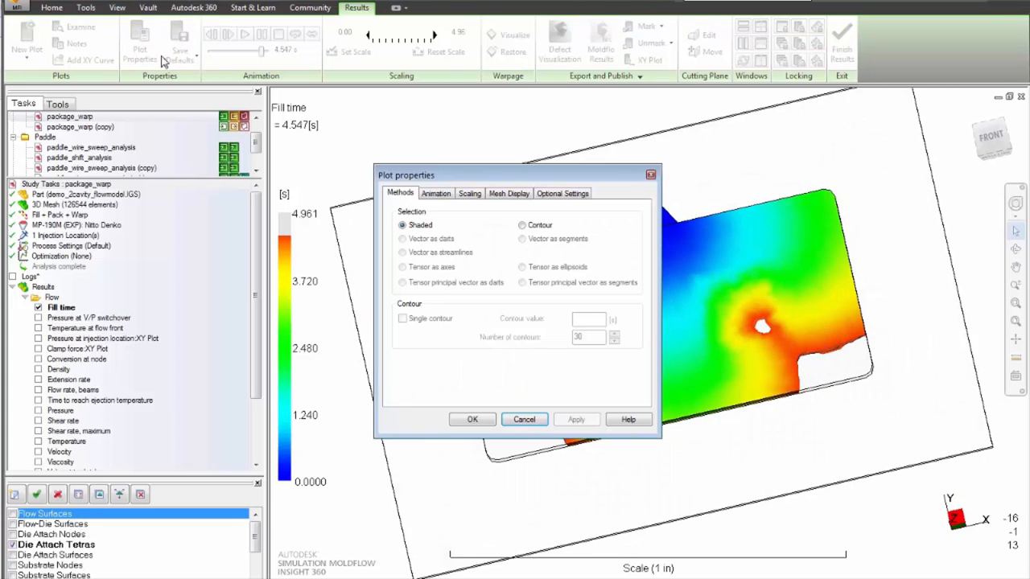
click(524, 224)
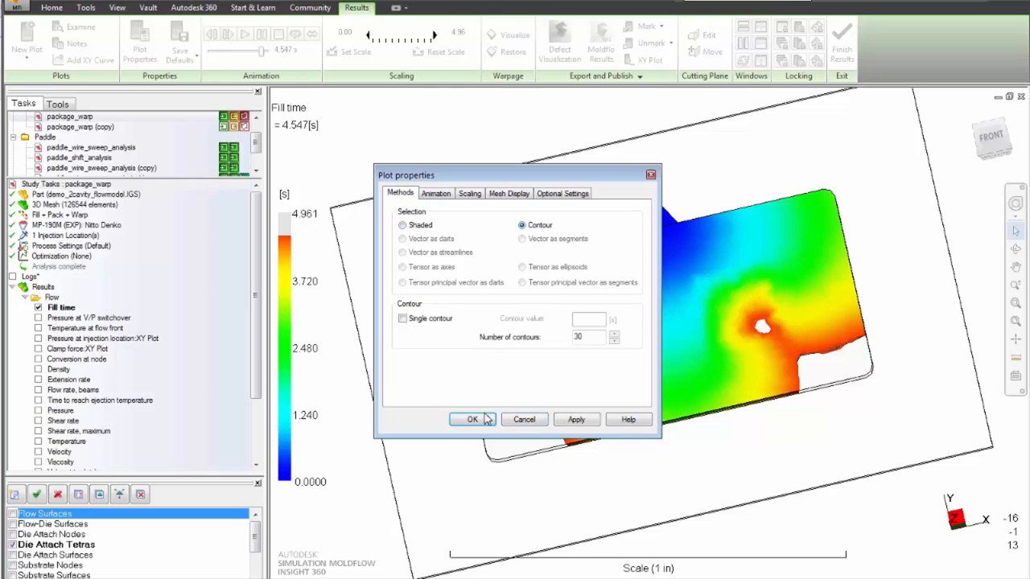
click(473, 420)
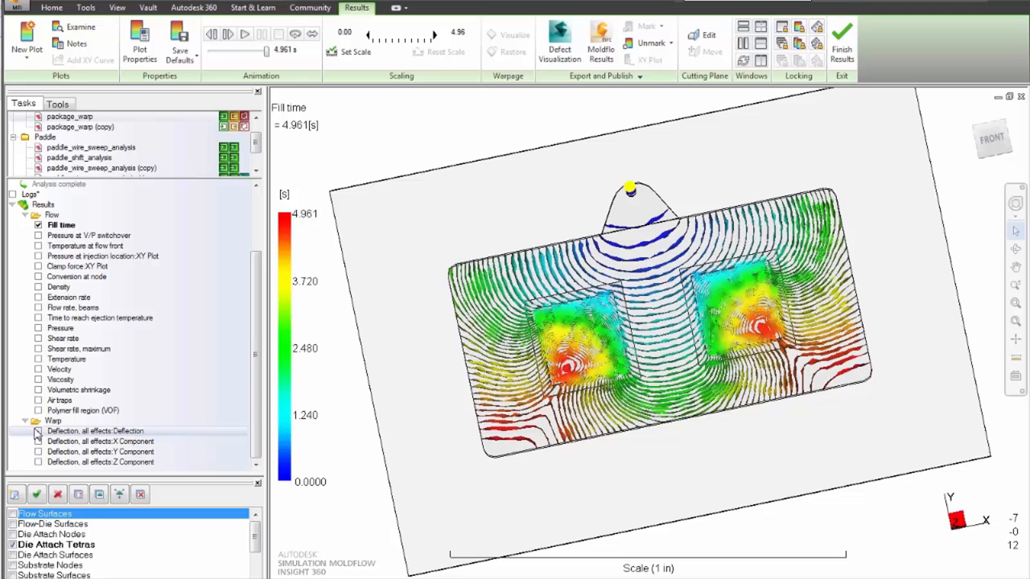
Animate Deflection, all effects and replay it from the front and left views.
click(37, 430)
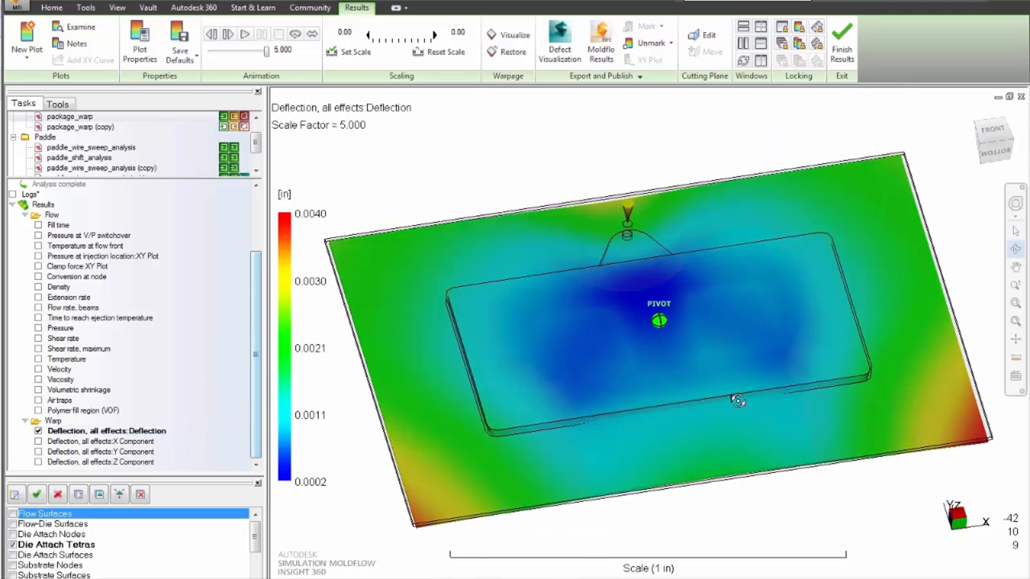
click(245, 34)
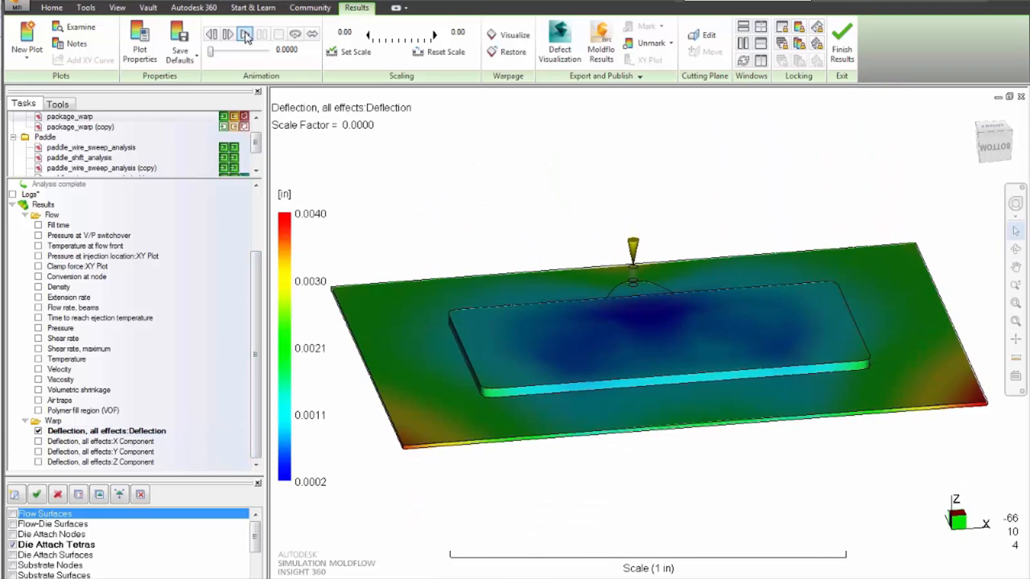
click(244, 33)
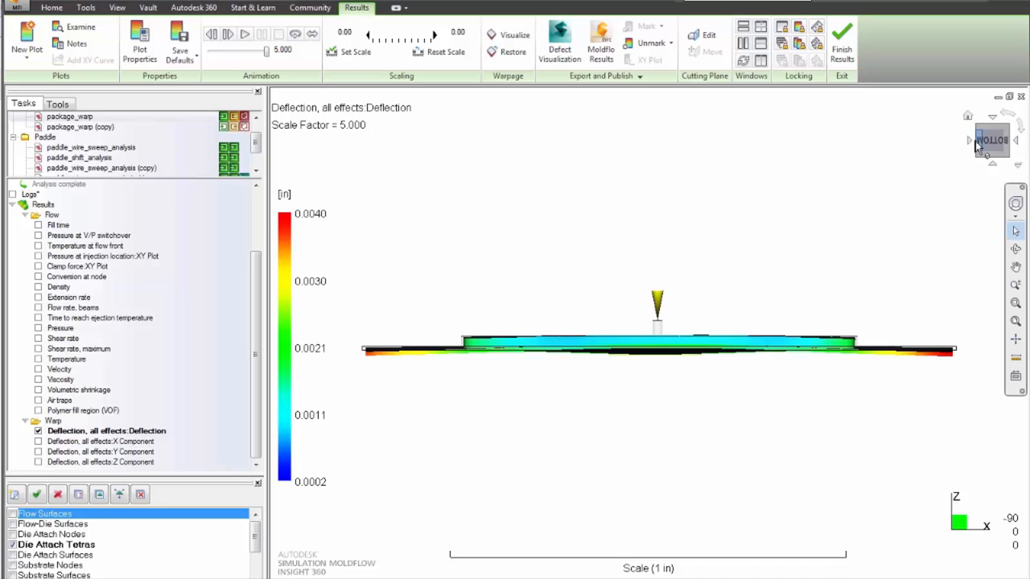
click(991, 140)
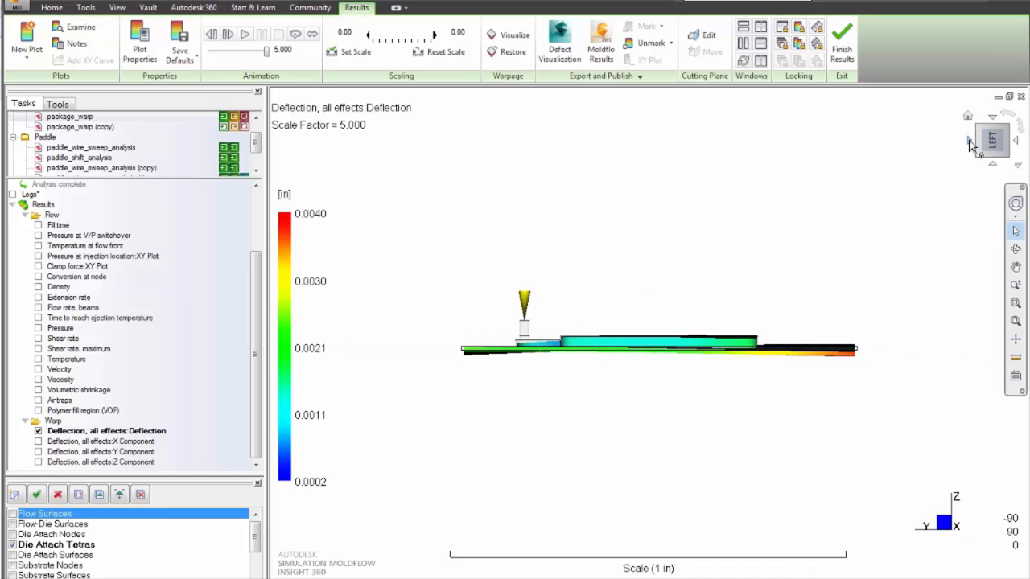
click(244, 34)
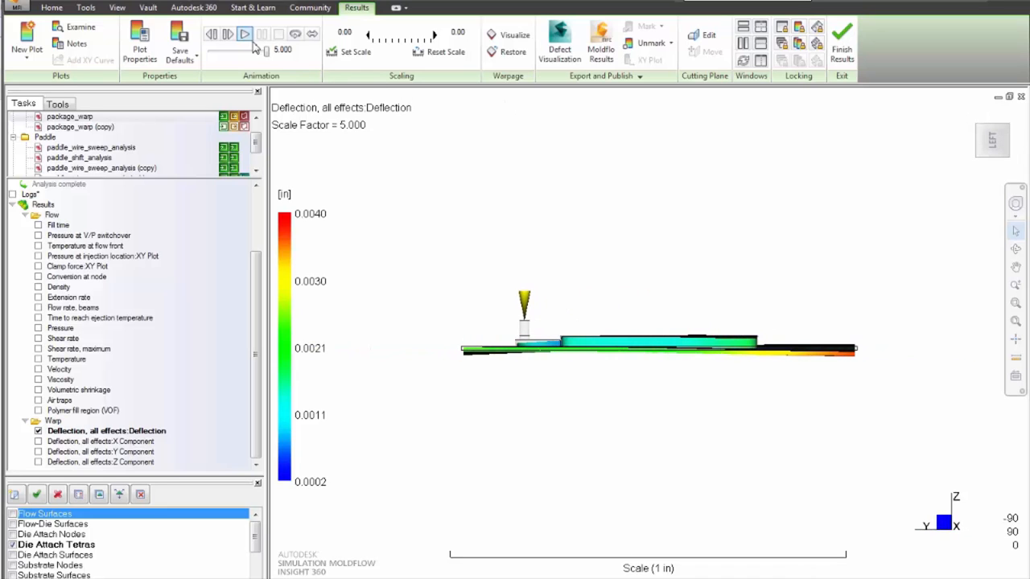
click(244, 33)
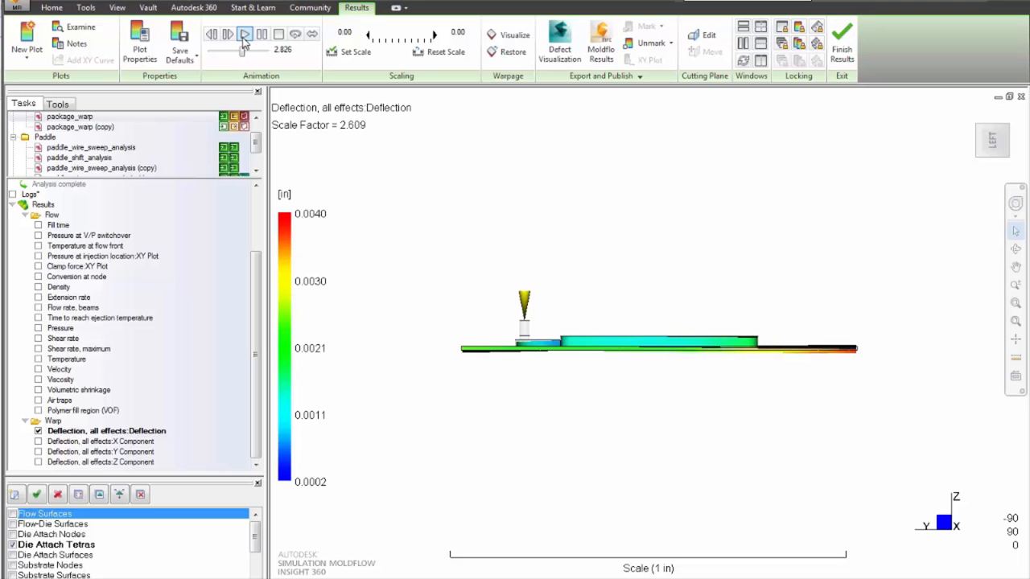
click(244, 34)
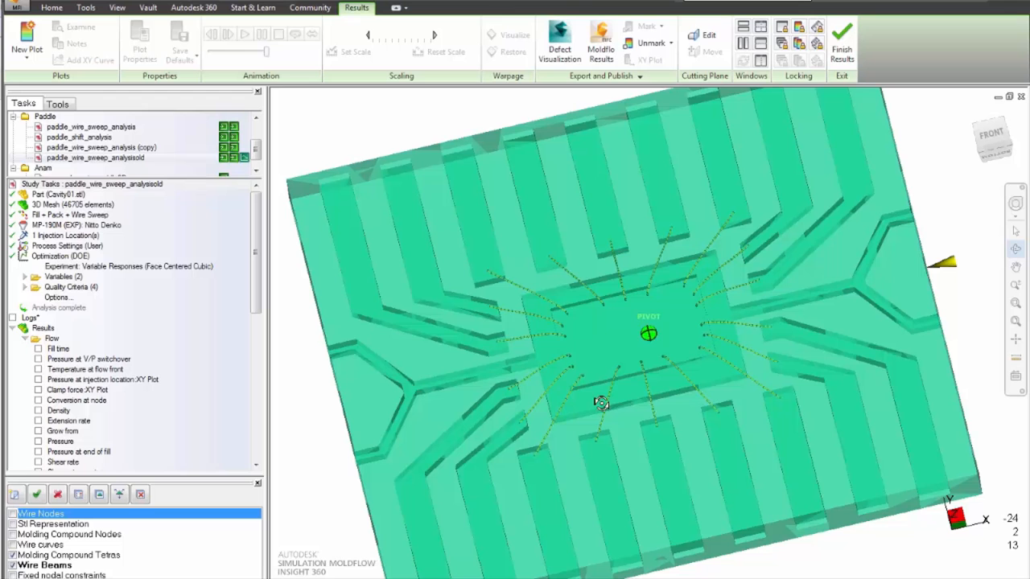
Play and scrub the wire sweep study's fill time, then show in-plane wire sweep.
drag(601, 403, 605, 360)
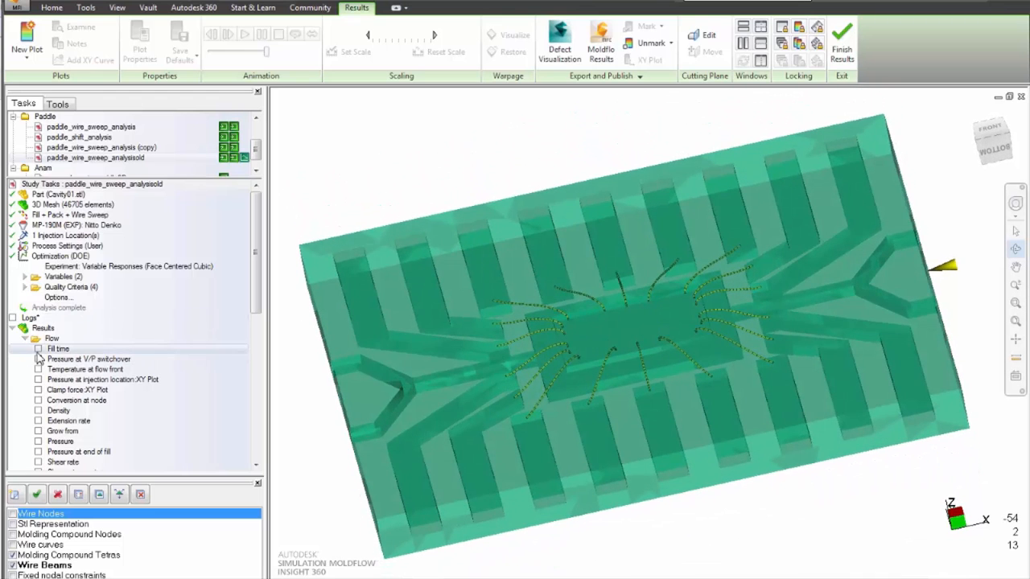
click(39, 349)
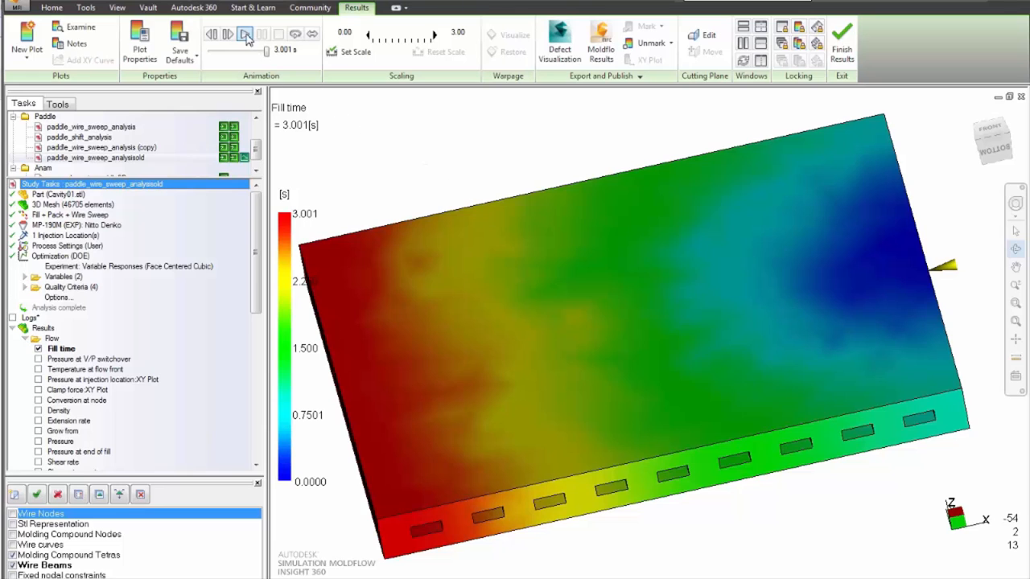
click(228, 34)
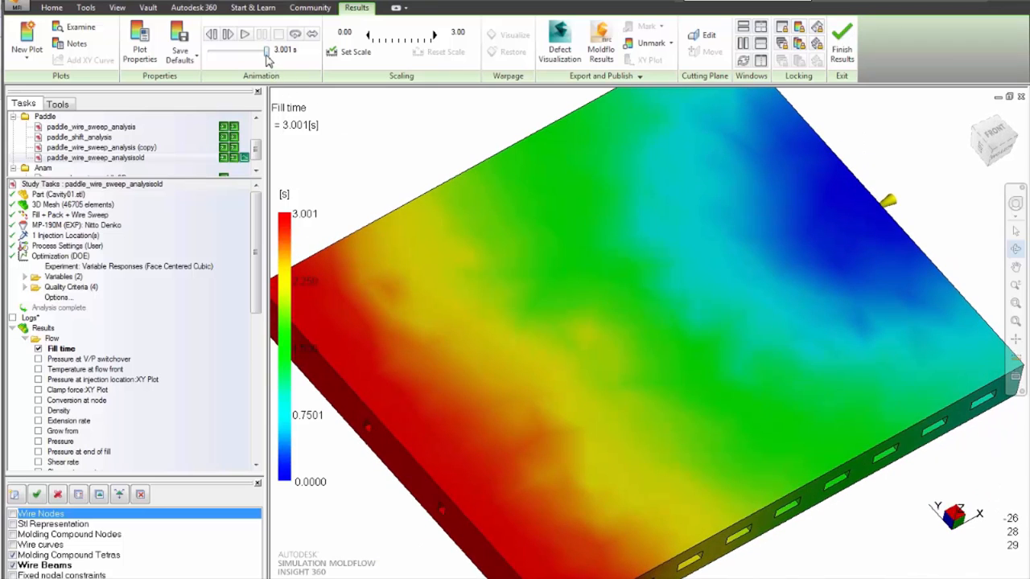
drag(266, 51, 236, 50)
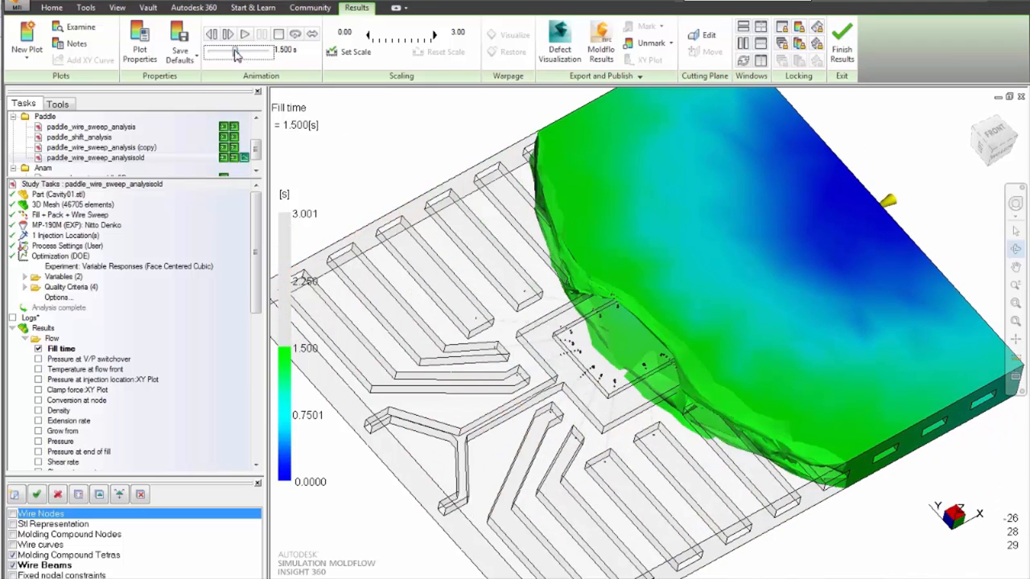
drag(269, 51, 217, 52)
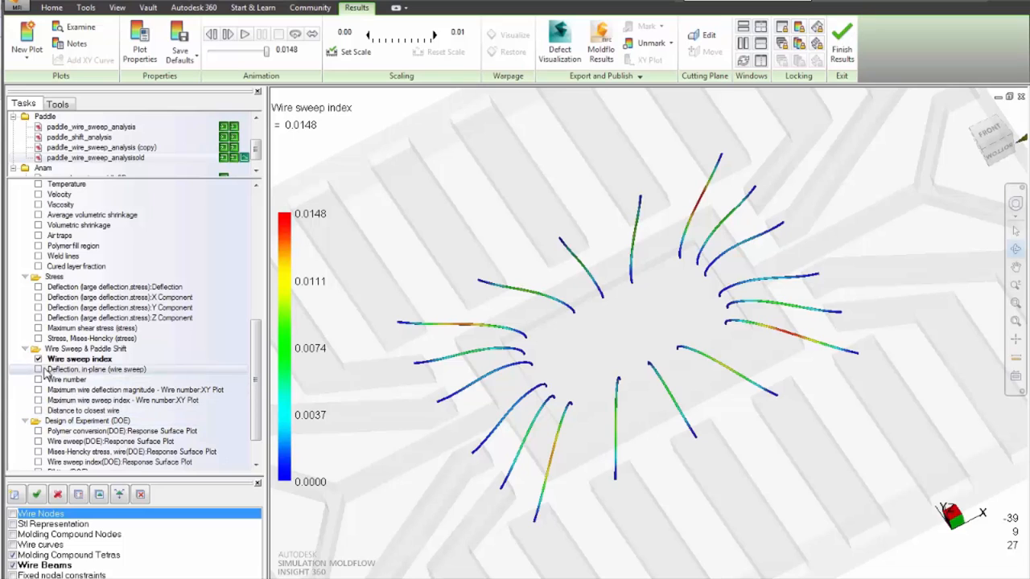
click(39, 369)
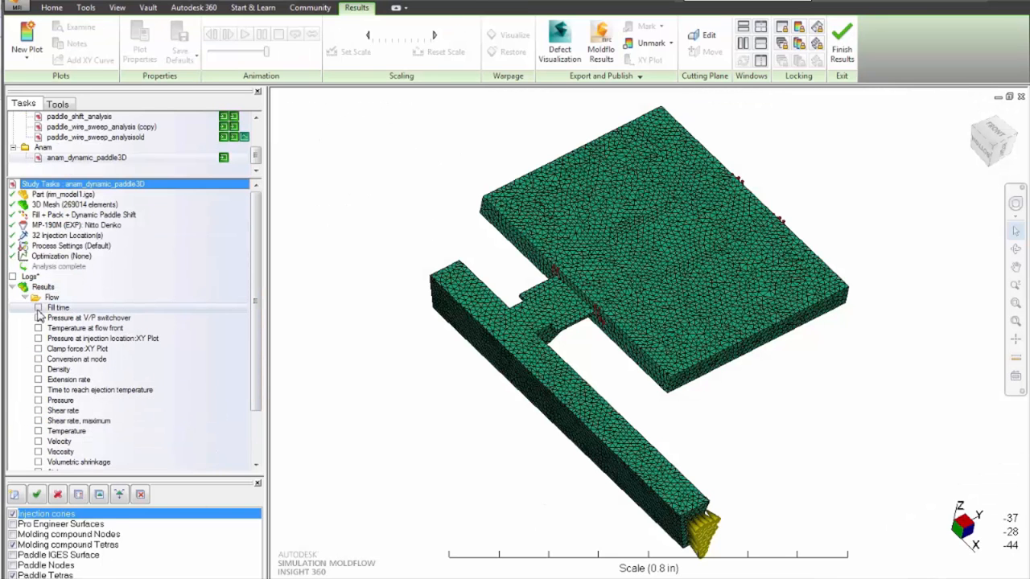
Animate anam_dynamic_paddle3D fill time, then show core displacement peaking near 0.0004 in.
click(38, 308)
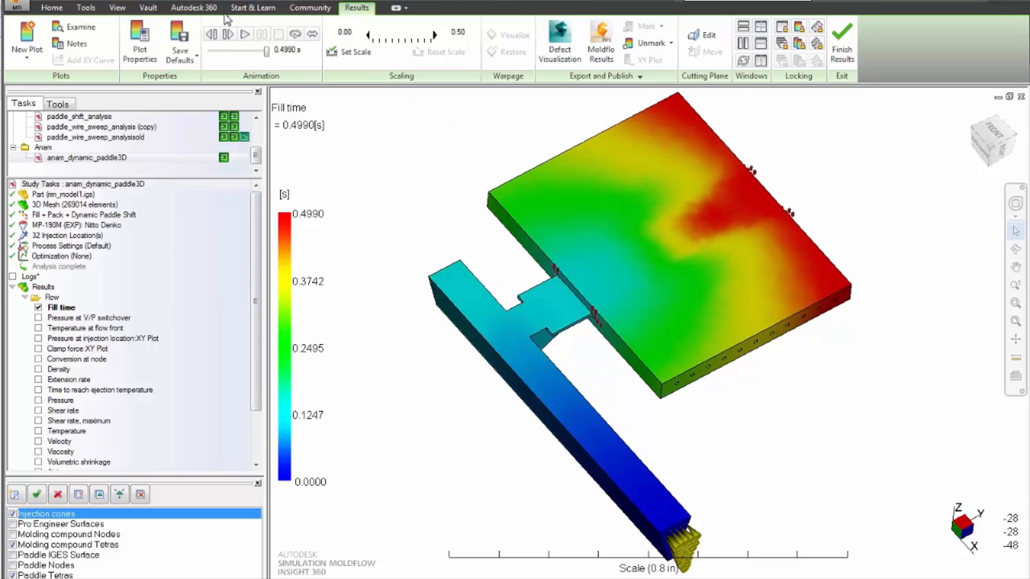
click(245, 34)
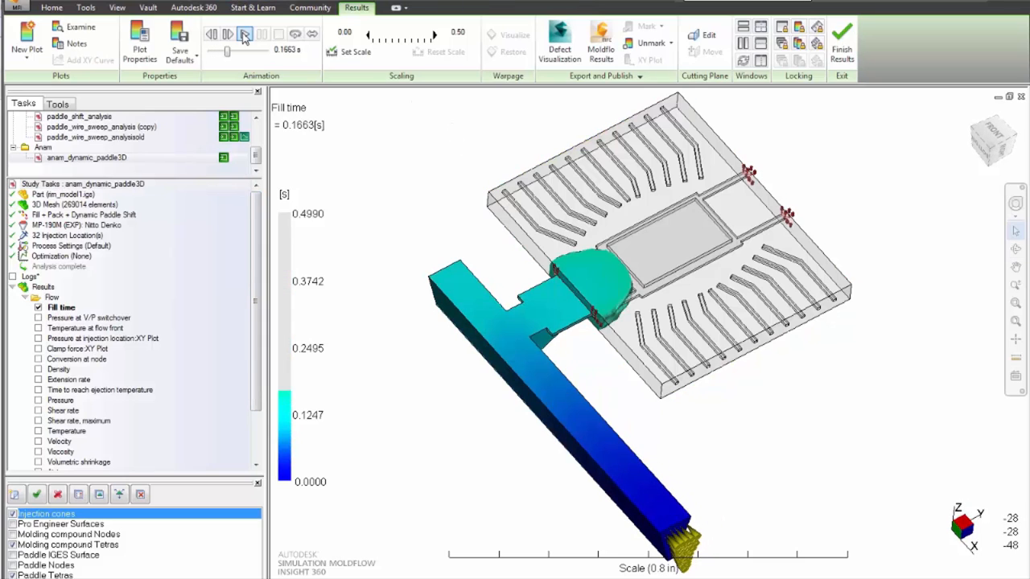
click(244, 34)
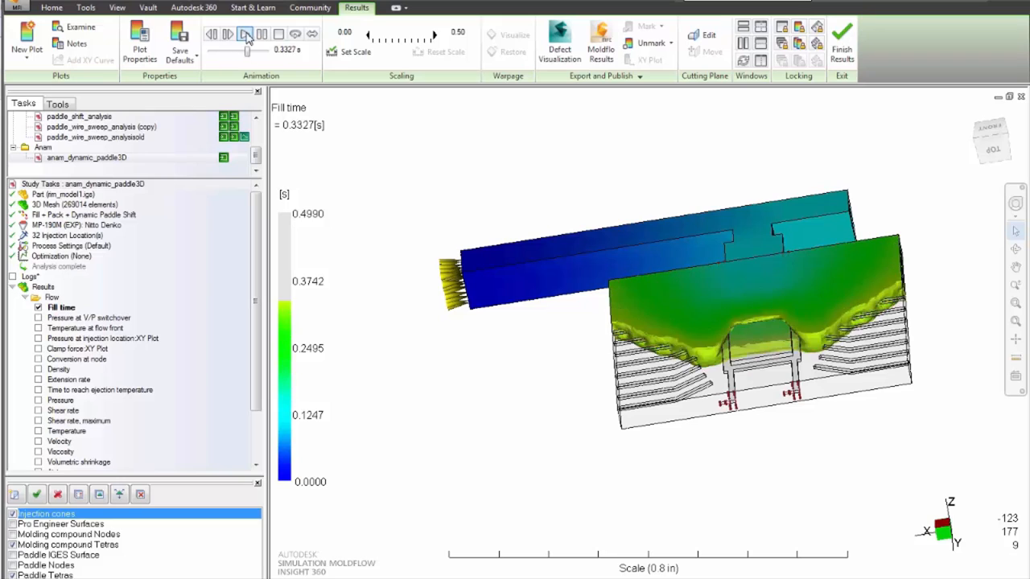
click(245, 34)
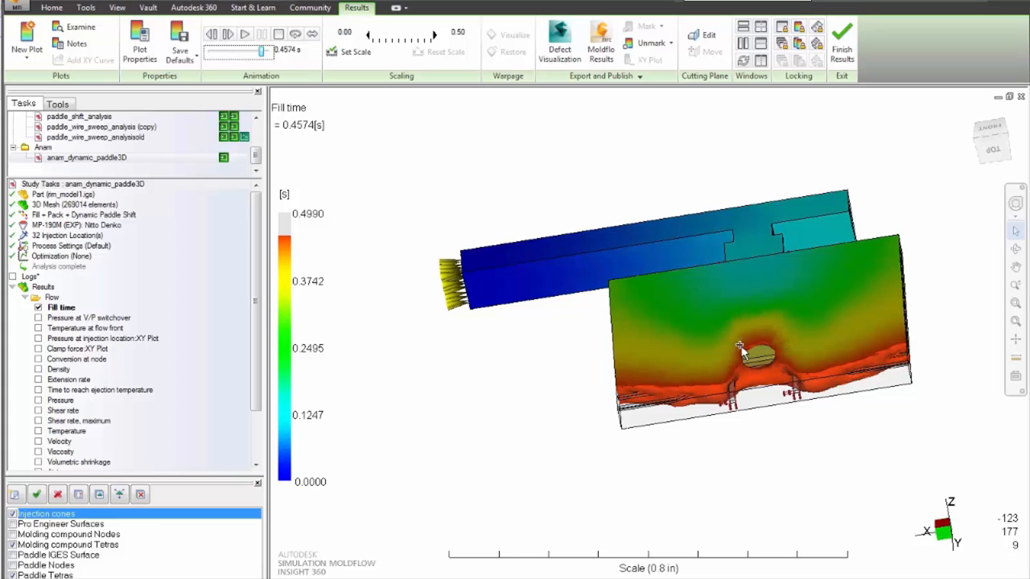
click(228, 34)
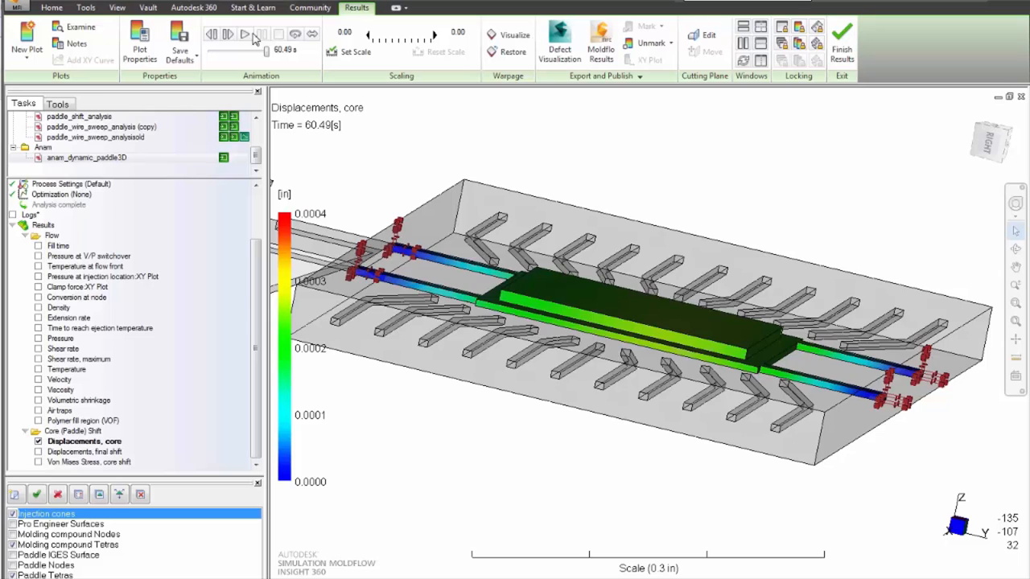
Animate core displacement, then show final shift displacement and von Mises stress (~29,085 psi).
click(228, 33)
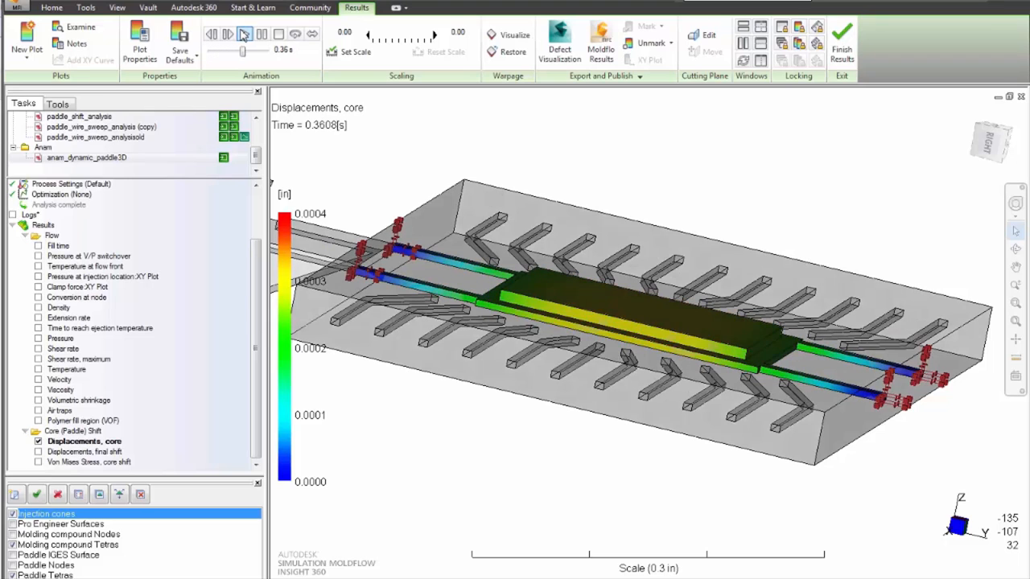
click(228, 34)
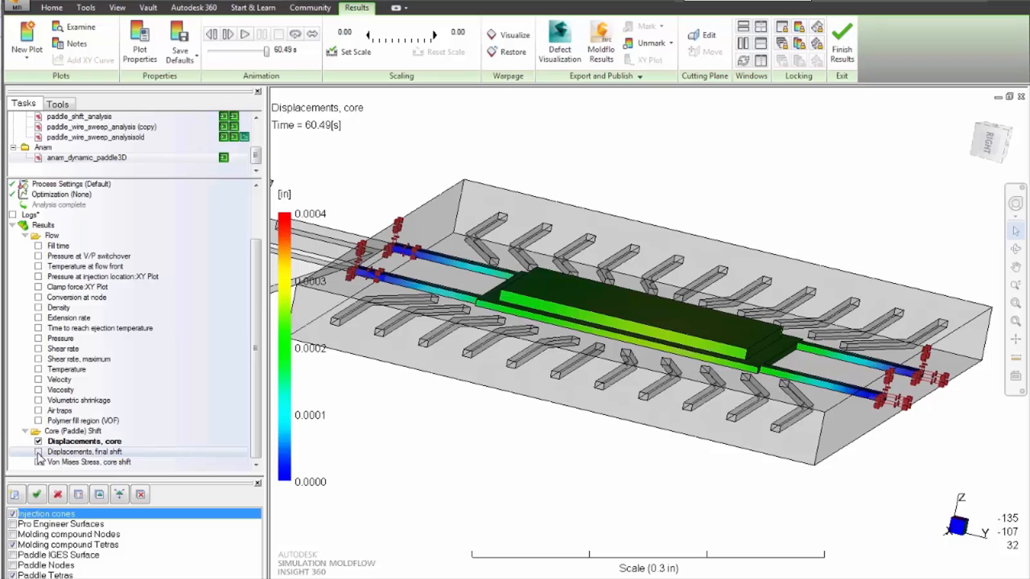
click(39, 452)
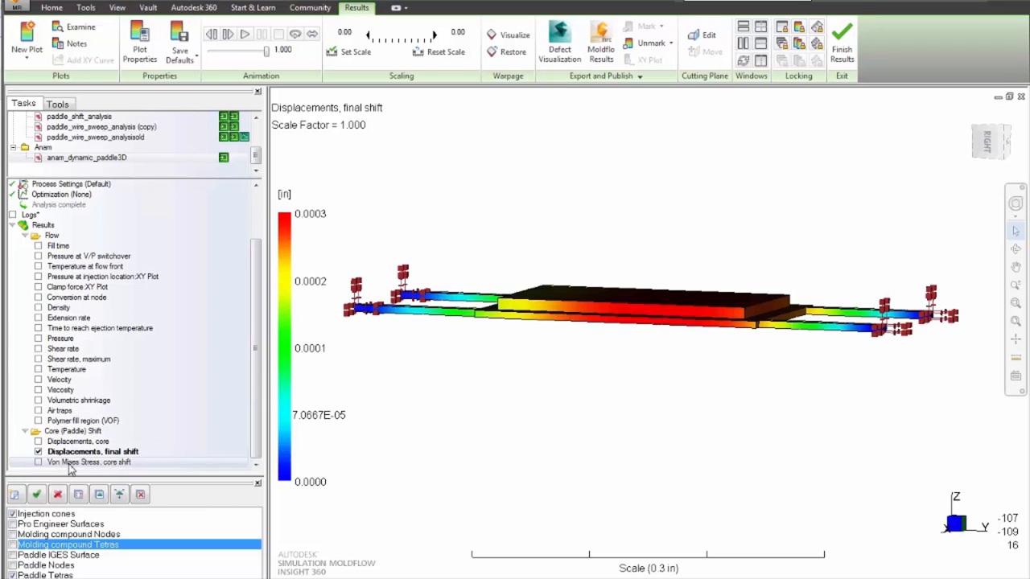
click(38, 462)
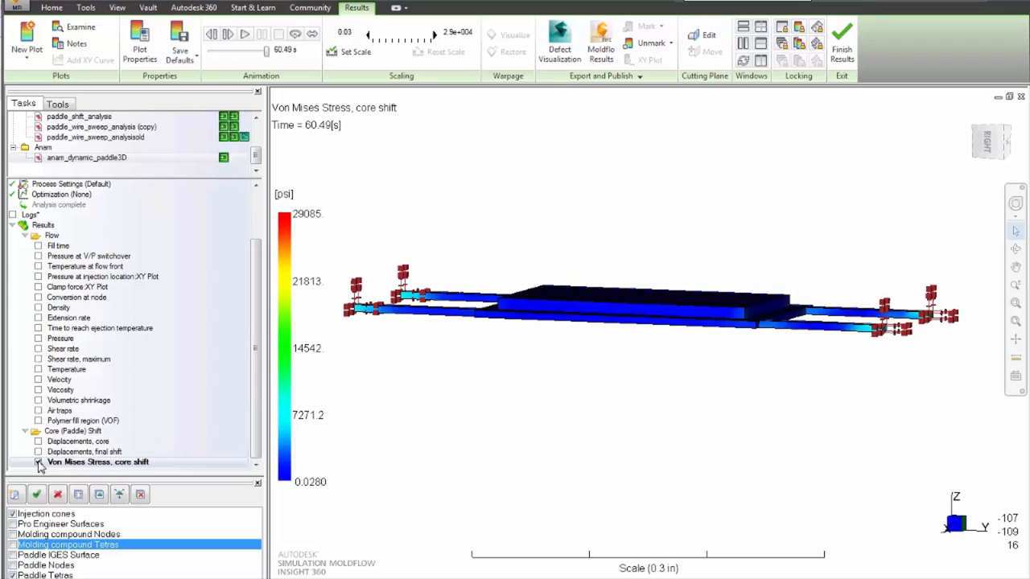